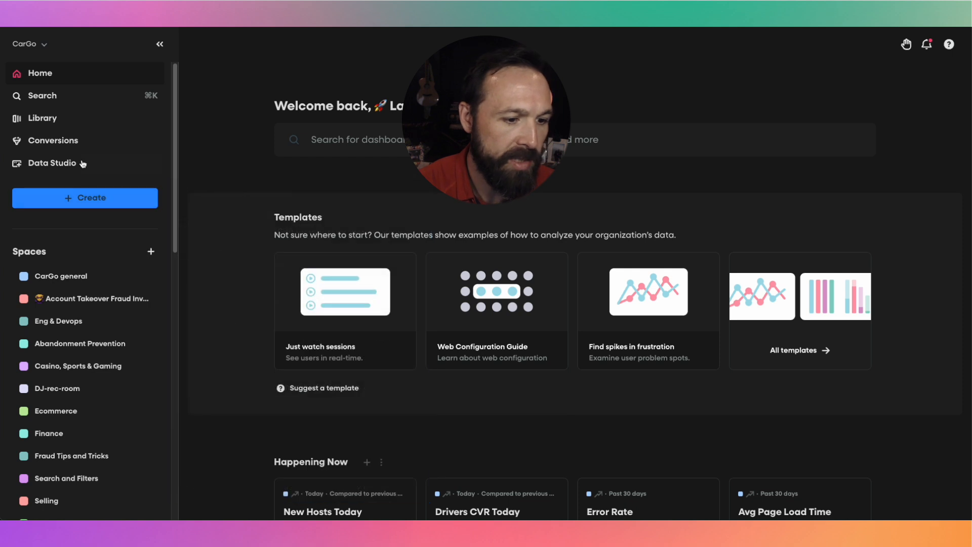
# Step: Open the starred journey '1. Drivers Starts From Home' and collapse the sidebar to widen the chart
pyautogui.scroll(-3)
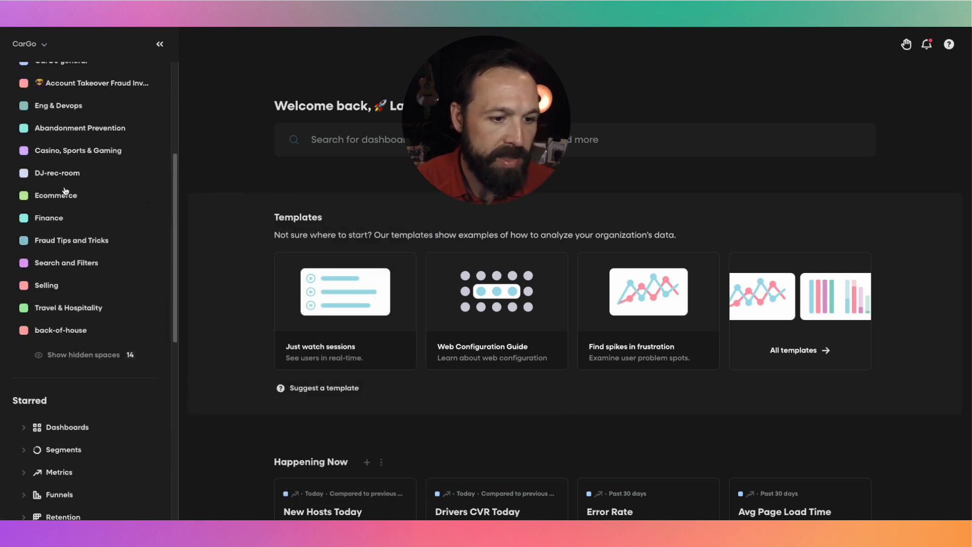
pyautogui.scroll(-3)
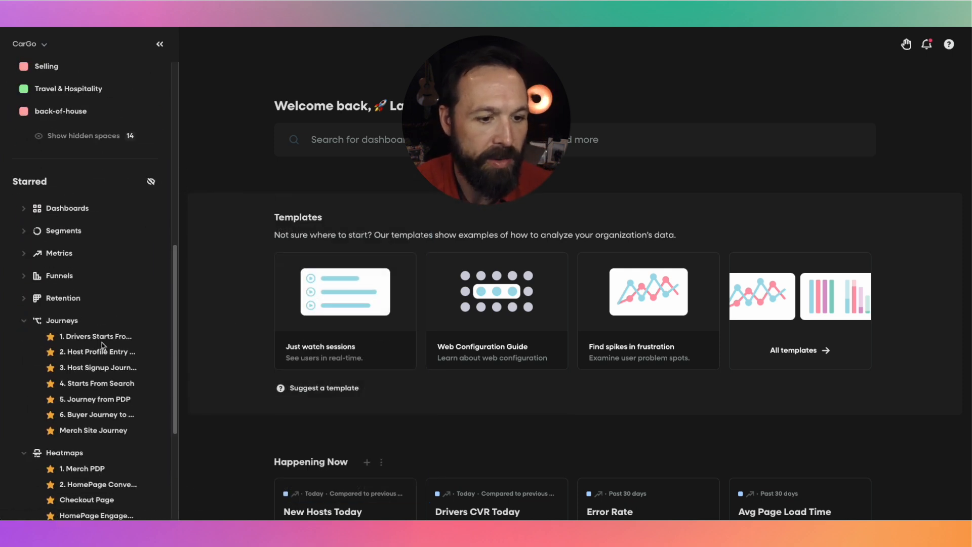
pyautogui.click(96, 336)
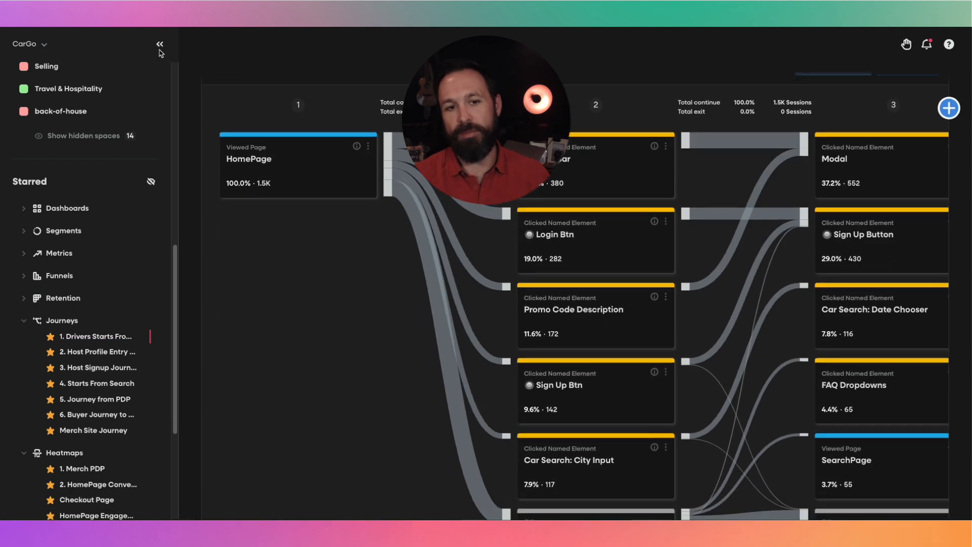
pyautogui.click(160, 44)
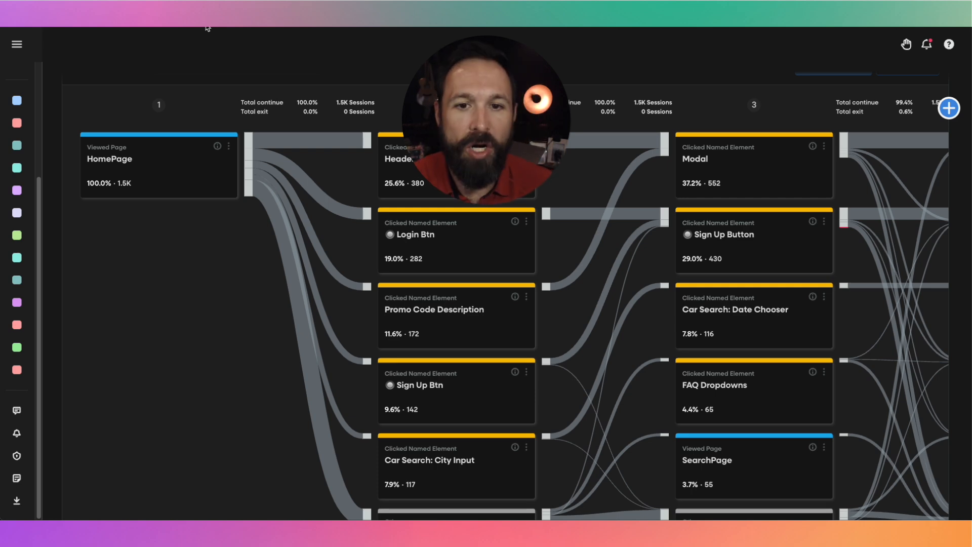
pyautogui.moveTo(158, 166)
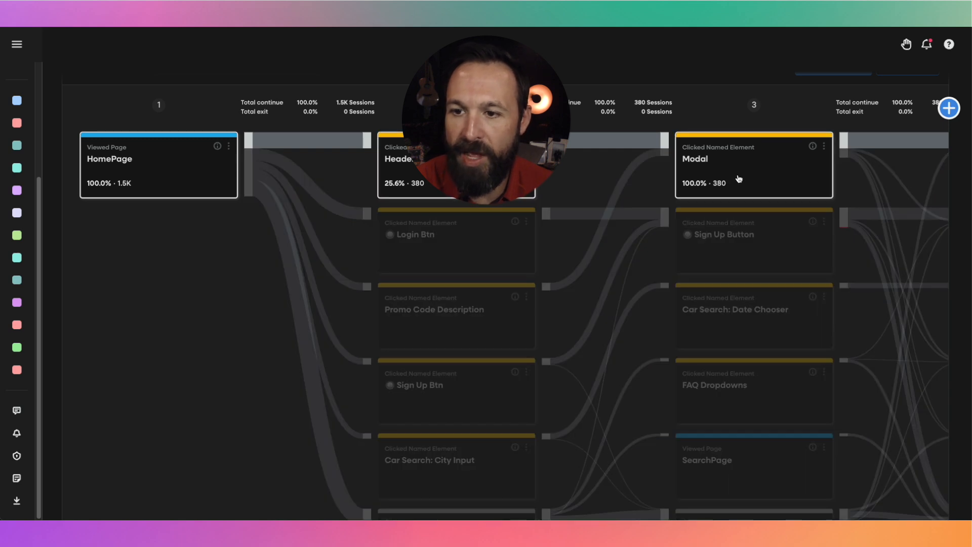
pyautogui.hscroll(3)
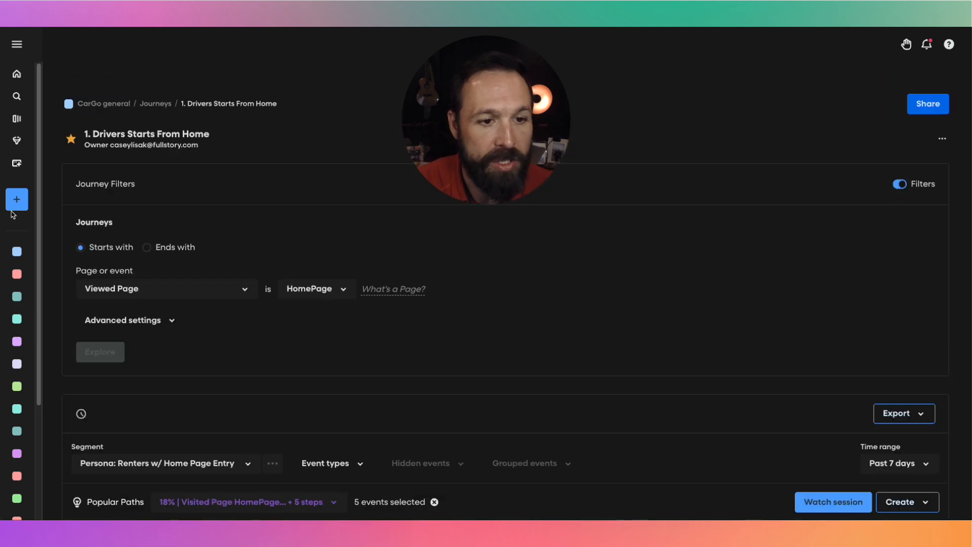
# Step: Create a new journey starting from the HomePage viewed page and explore it
pyautogui.click(17, 199)
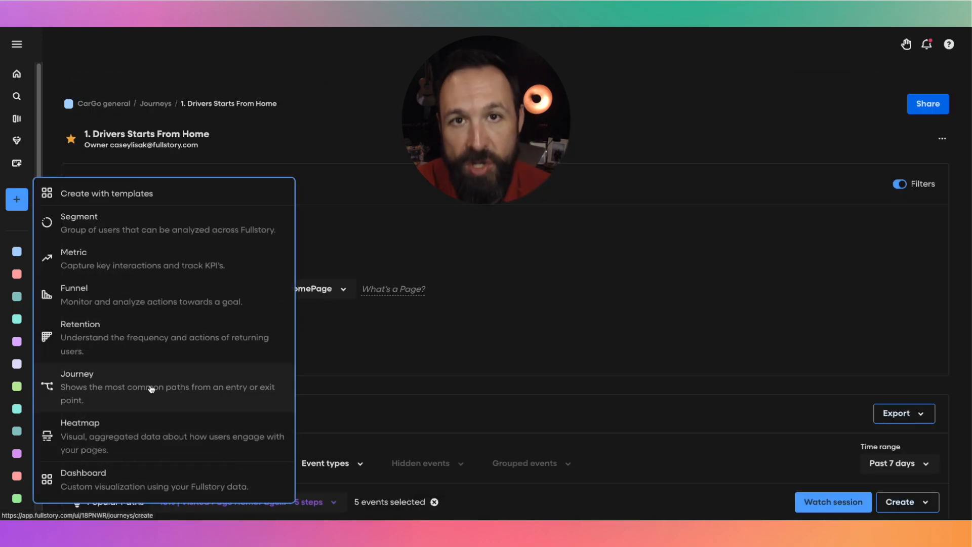
pyautogui.click(77, 373)
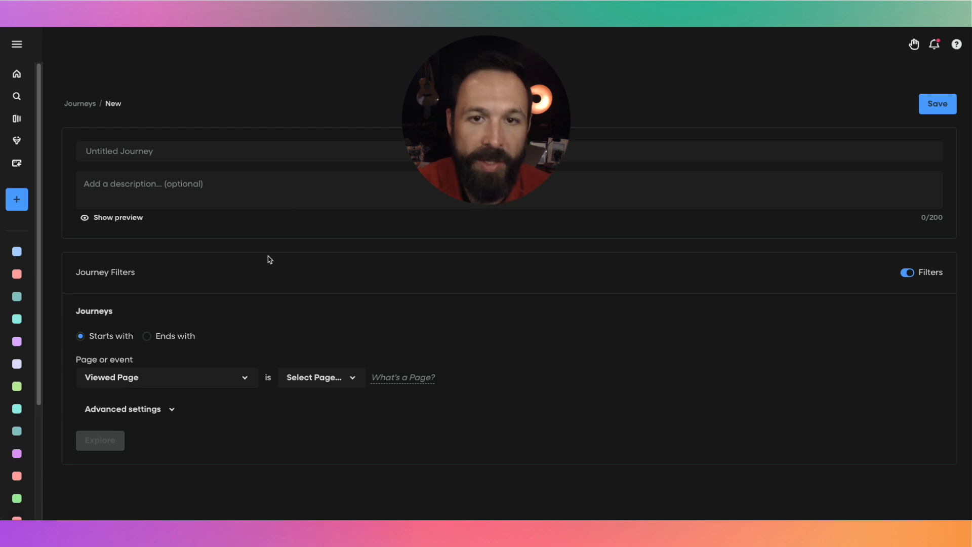
pyautogui.moveTo(182, 373)
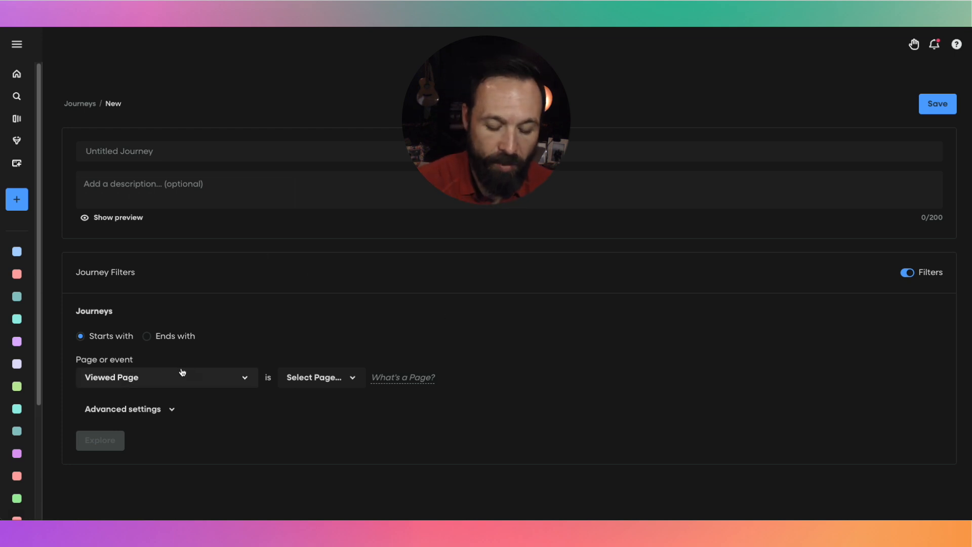
pyautogui.click(320, 376)
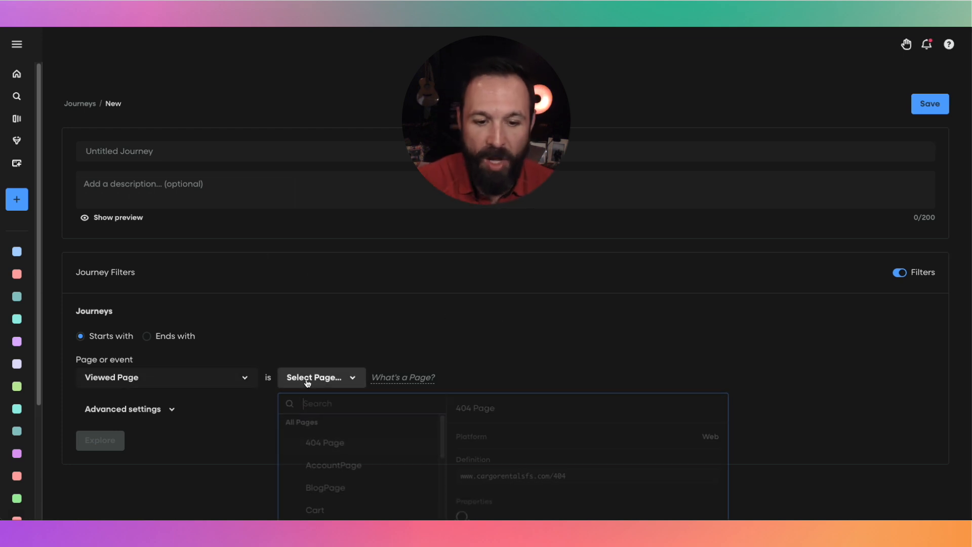
pyautogui.write('h')
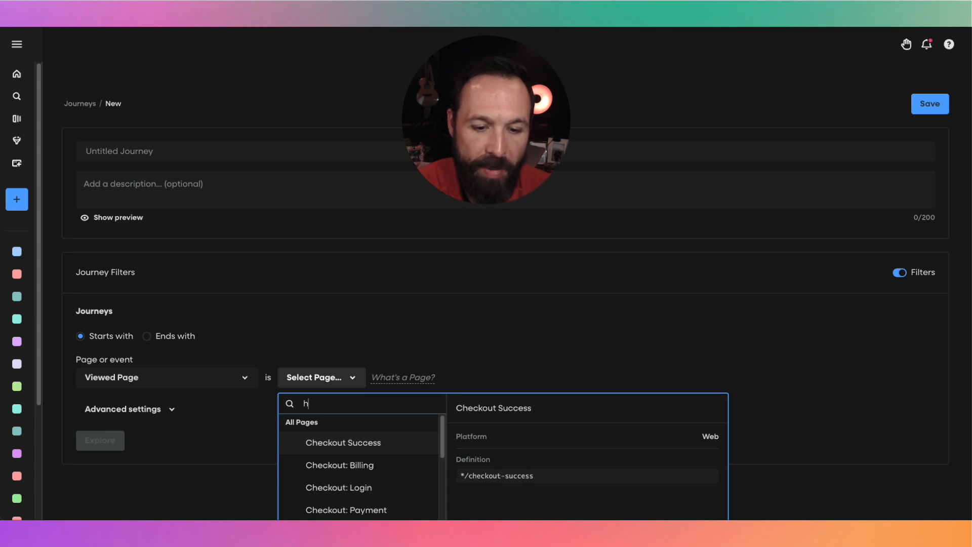
pyautogui.write('ome')
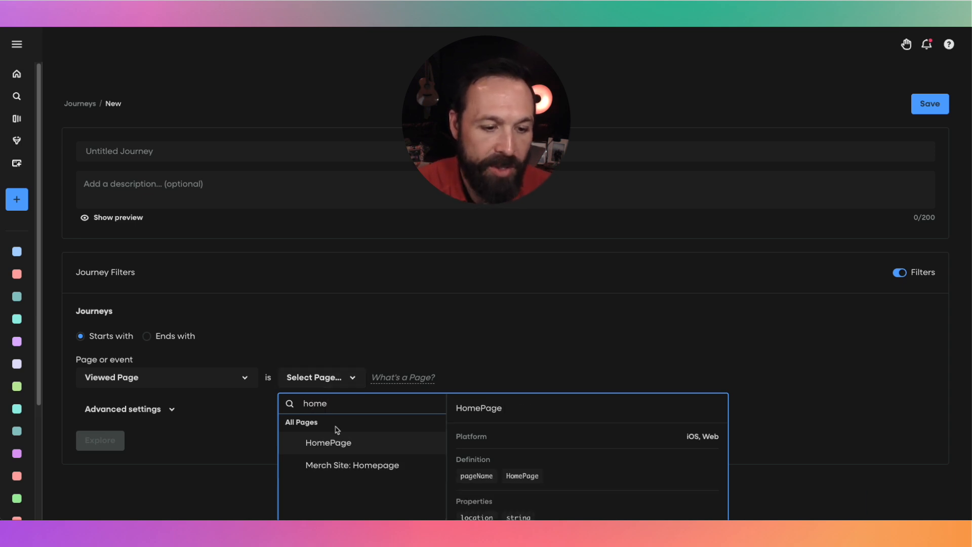
pyautogui.click(328, 442)
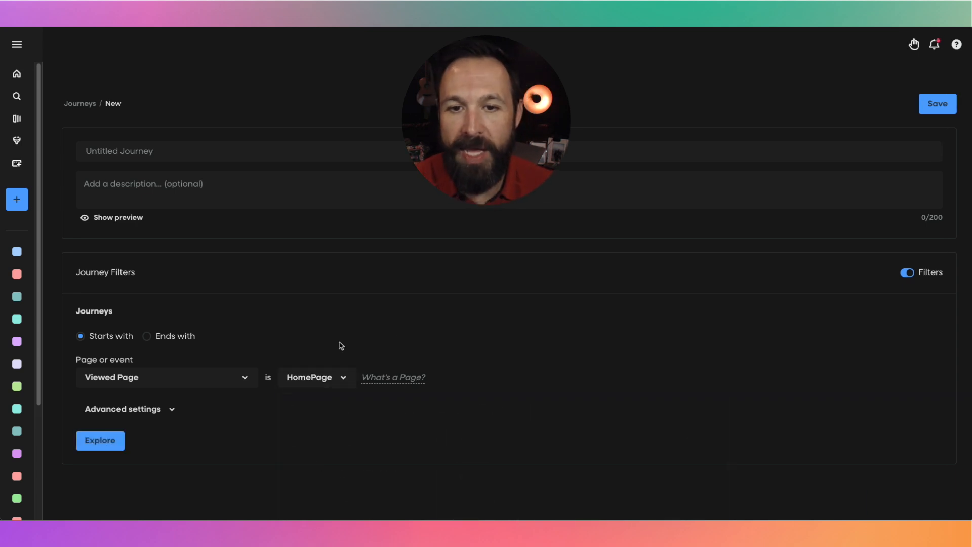
pyautogui.click(100, 440)
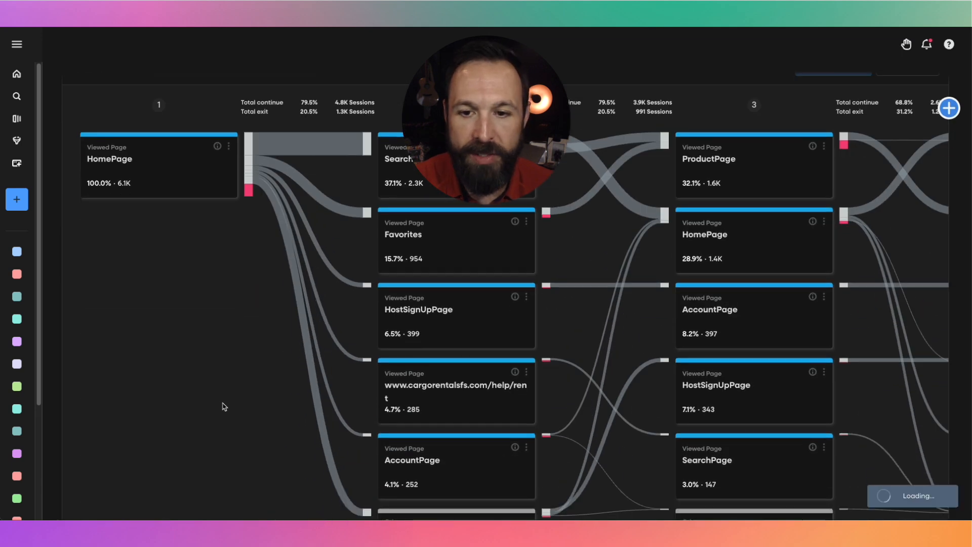
# Step: Add Clicked Elements and API Defined Events to the journey's event types
pyautogui.scroll(3)
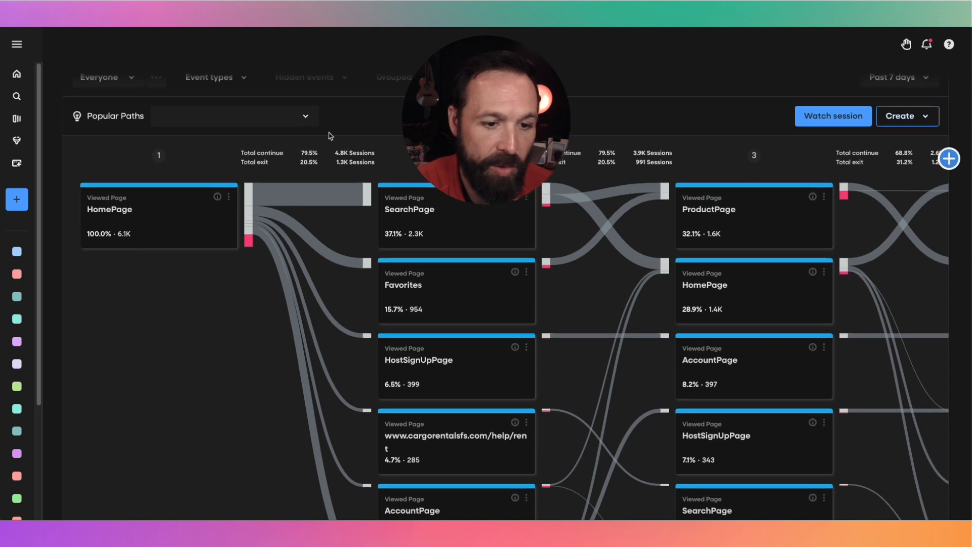
pyautogui.click(209, 77)
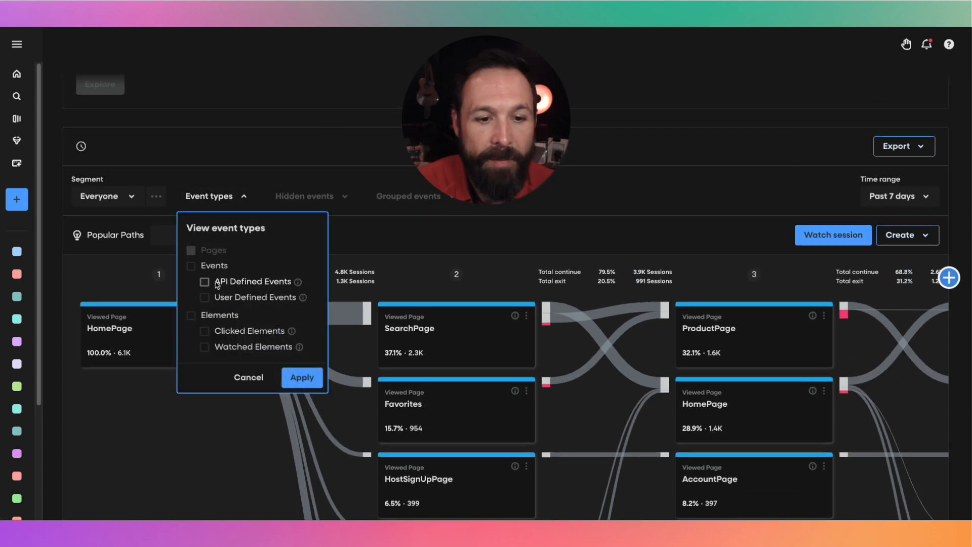
pyautogui.click(204, 330)
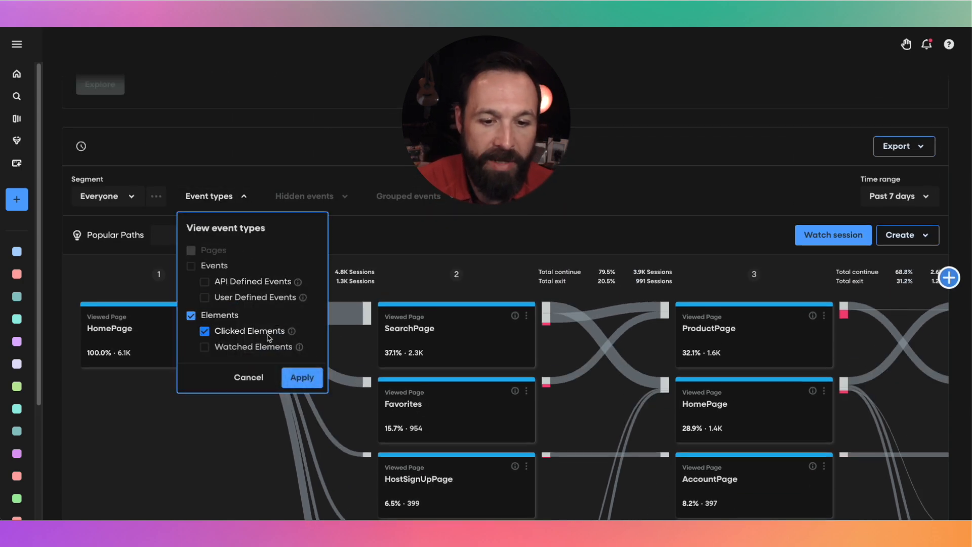
pyautogui.click(190, 265)
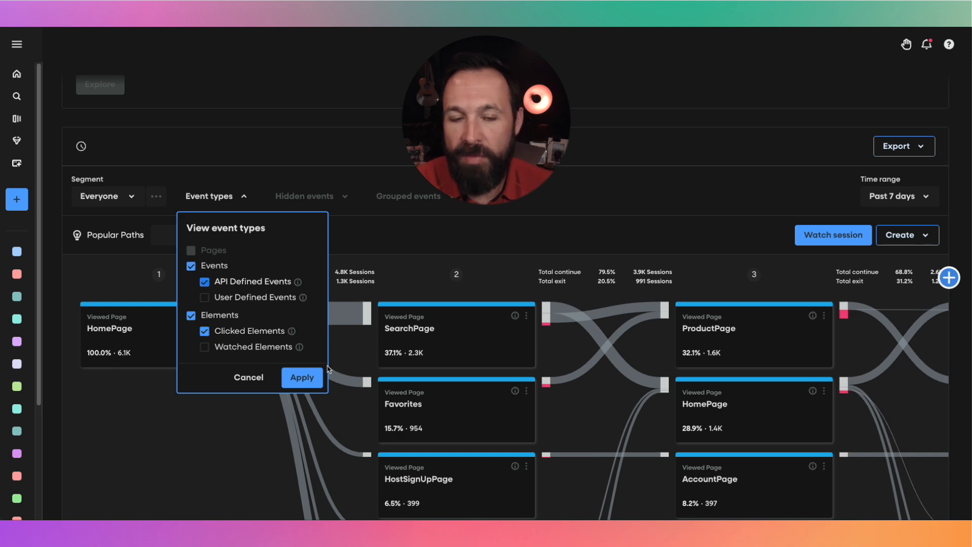
pyautogui.click(301, 377)
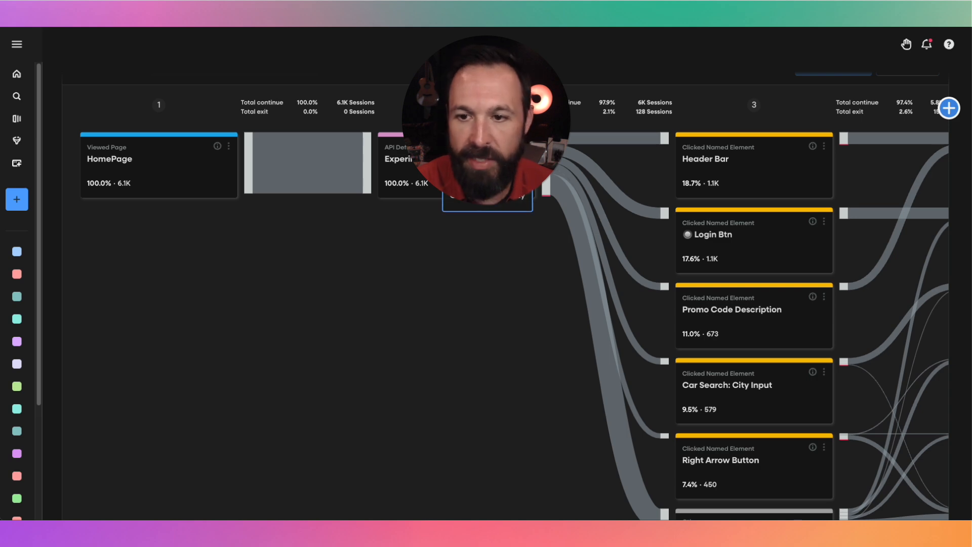
pyautogui.scroll(3)
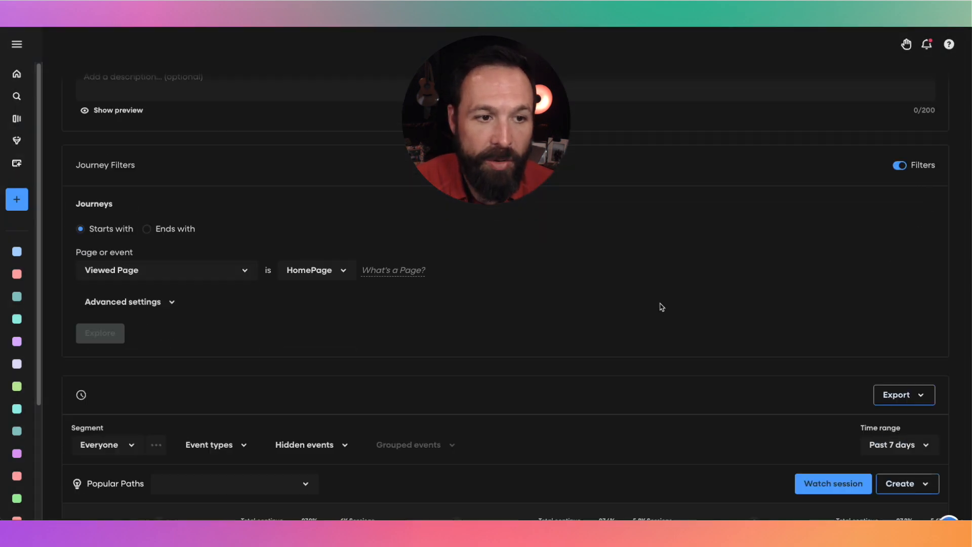
pyautogui.scroll(-3)
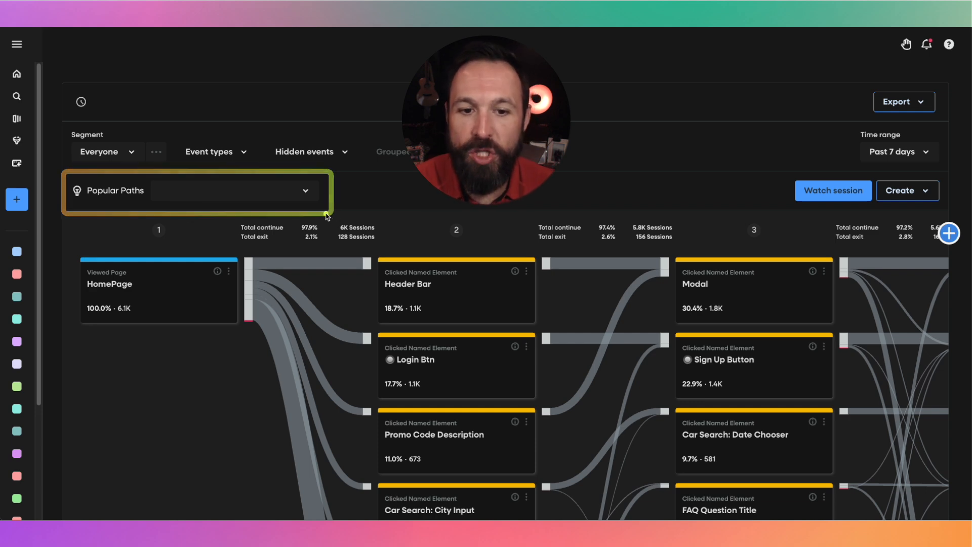
pyautogui.click(305, 190)
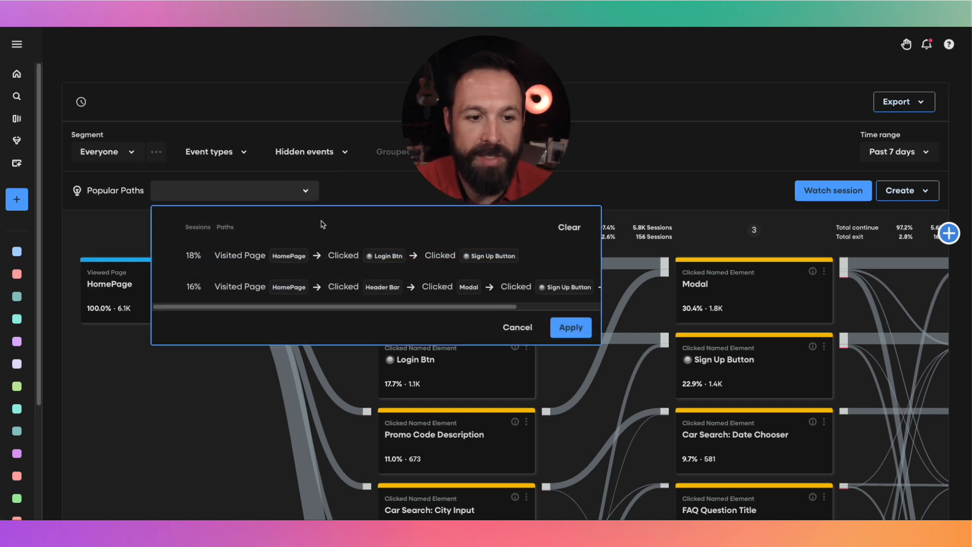
pyautogui.moveTo(352, 284)
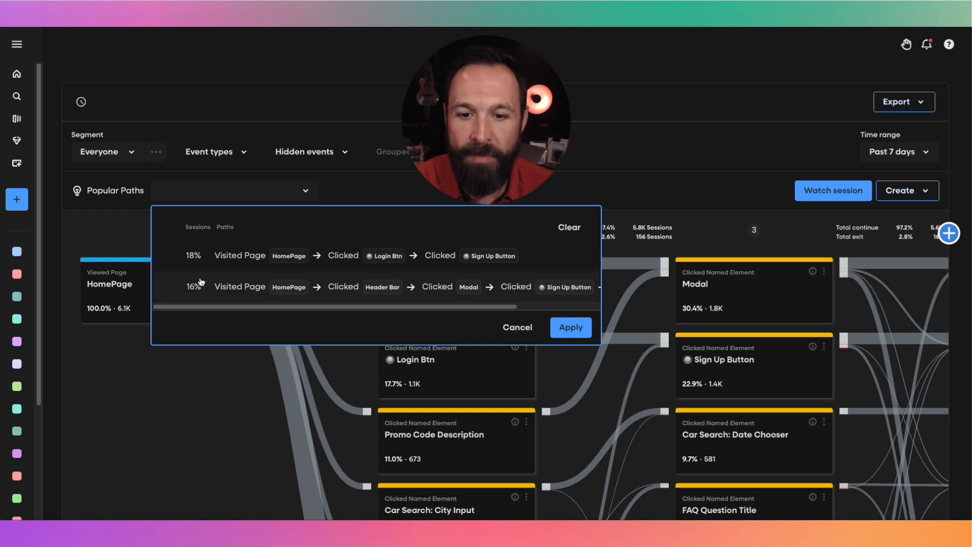
pyautogui.click(569, 326)
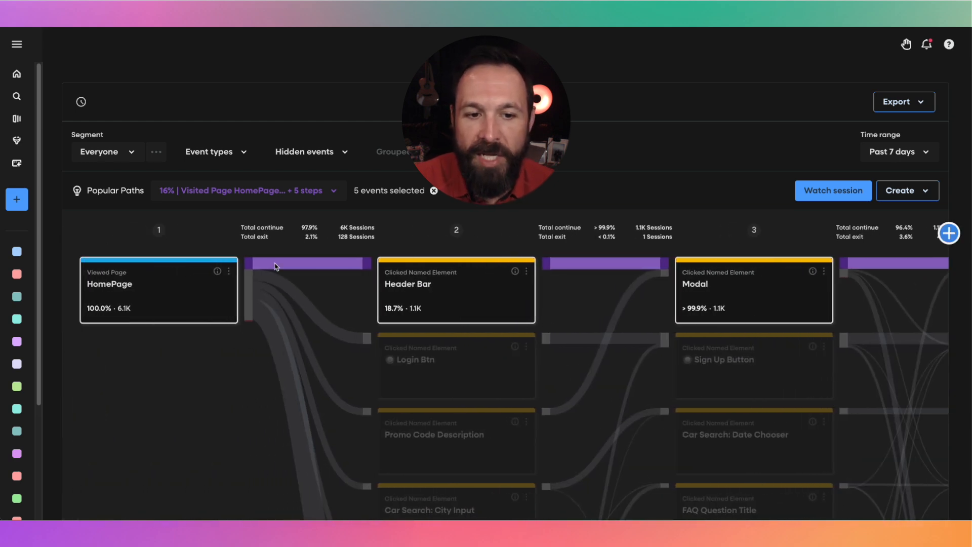
pyautogui.click(247, 190)
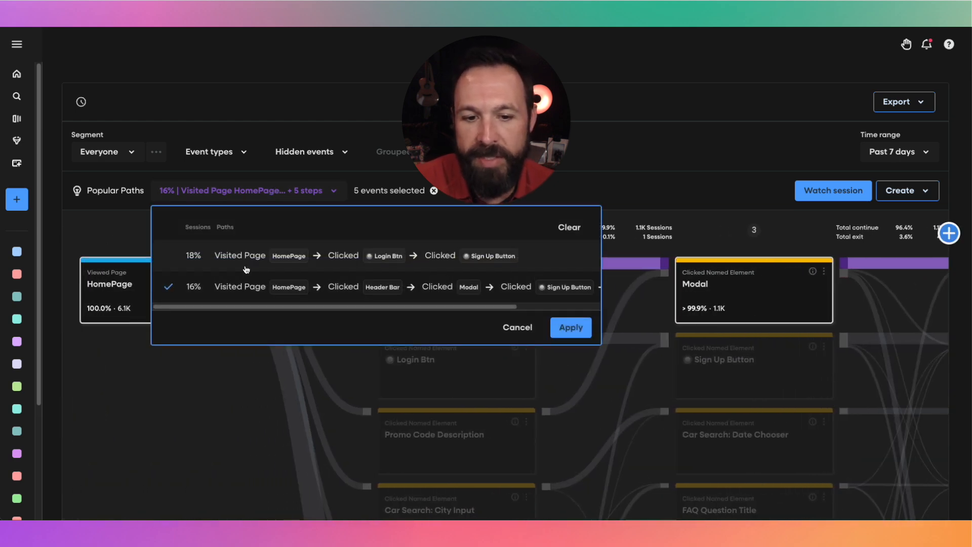
pyautogui.click(569, 326)
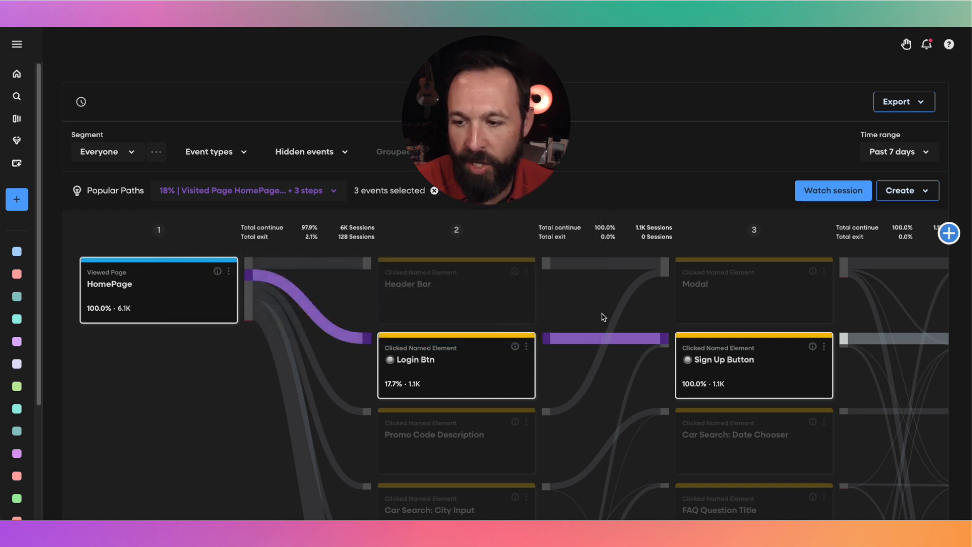
pyautogui.moveTo(469, 378)
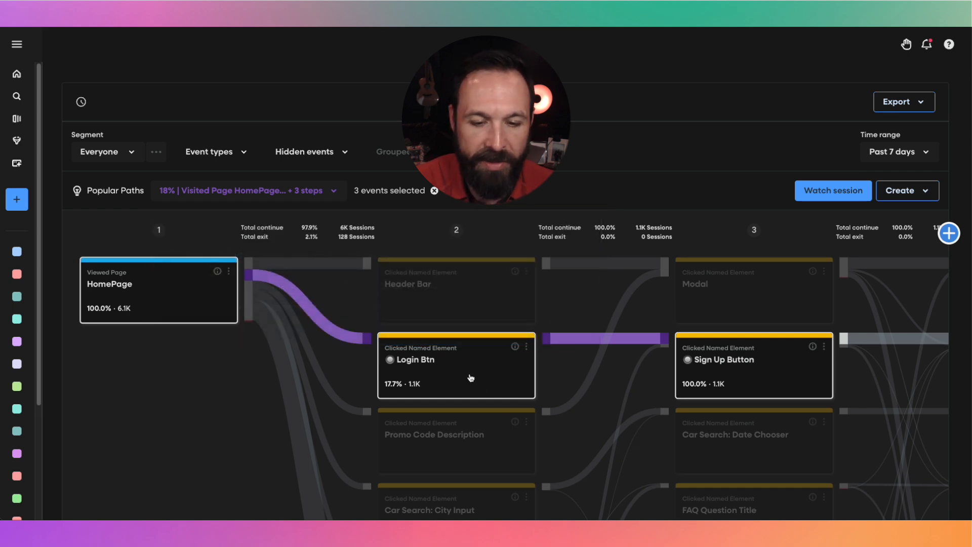
pyautogui.hscroll(3)
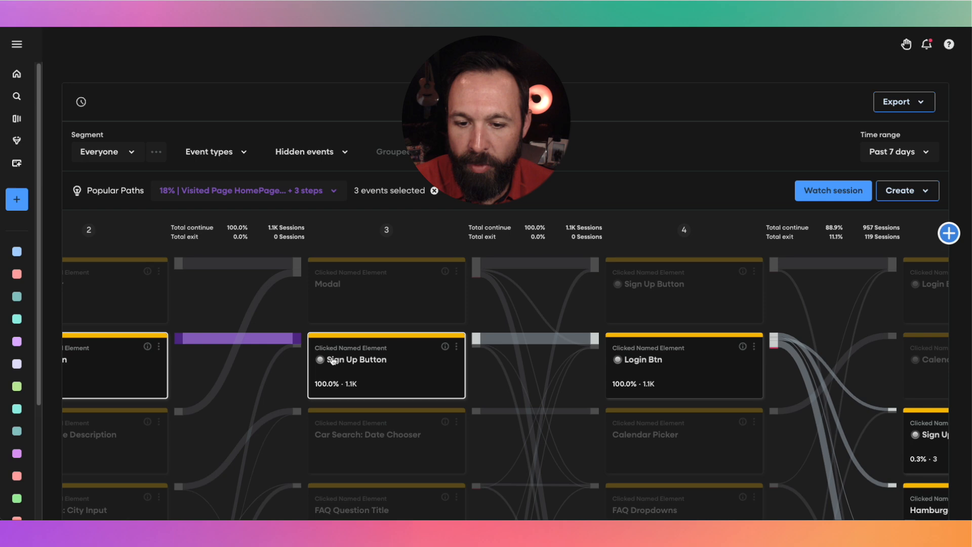
pyautogui.moveTo(483, 352)
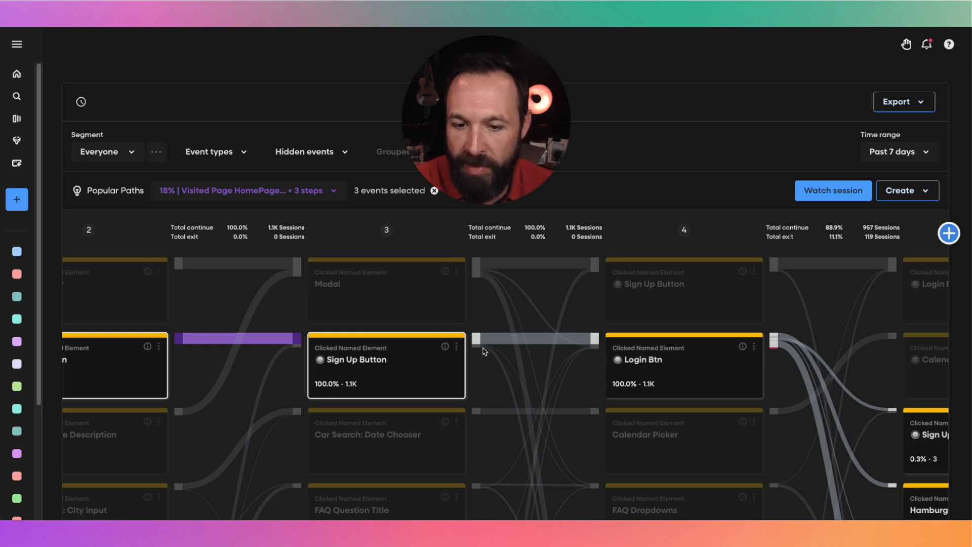
pyautogui.click(434, 190)
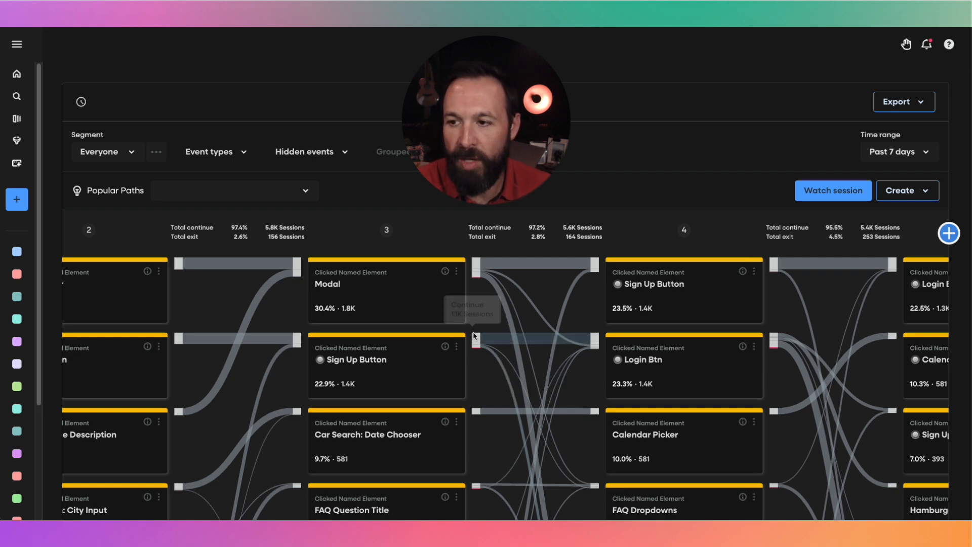
pyautogui.moveTo(668, 373)
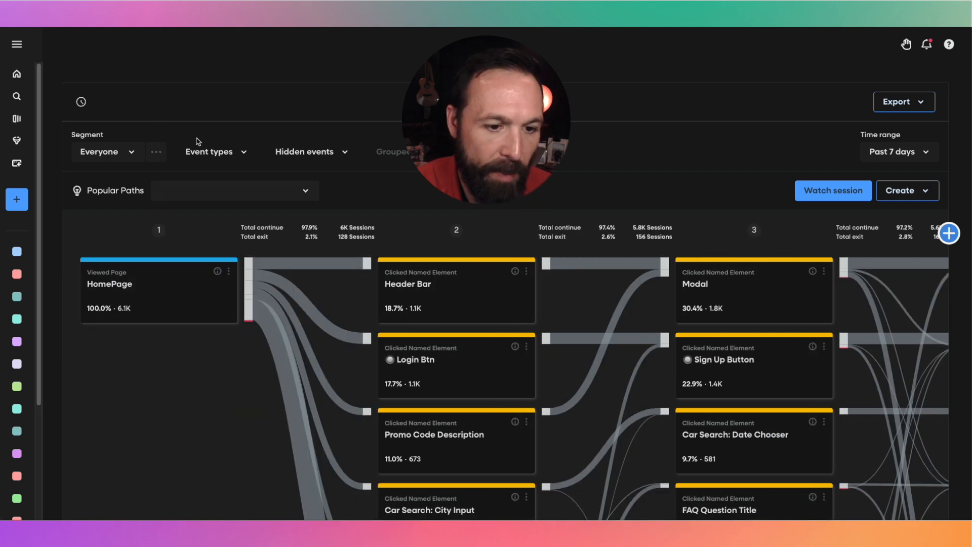
# Step: Explore a new HomePage page-view journey and highlight the 11% HomePage → Favorites → ProductPage path
pyautogui.click(215, 151)
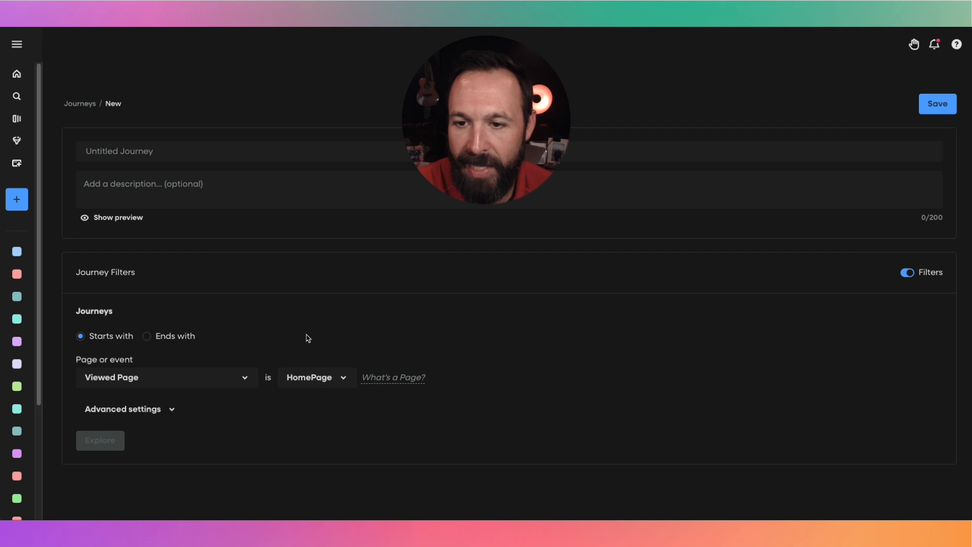
pyautogui.click(100, 440)
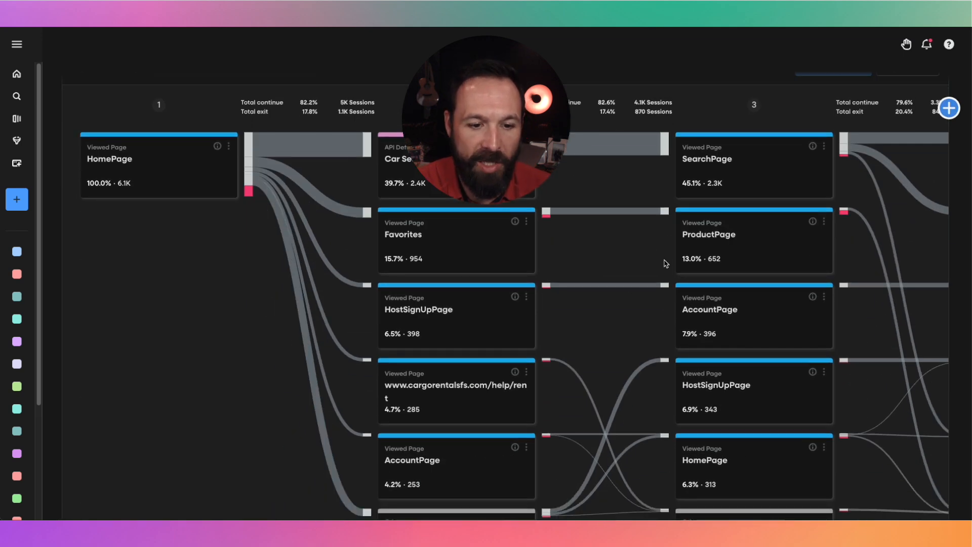
pyautogui.scroll(3)
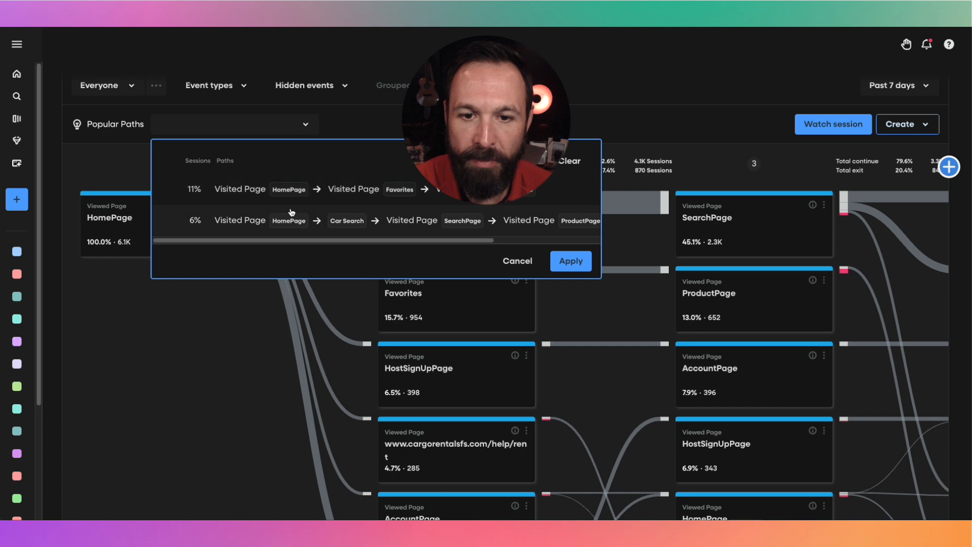
pyautogui.click(194, 220)
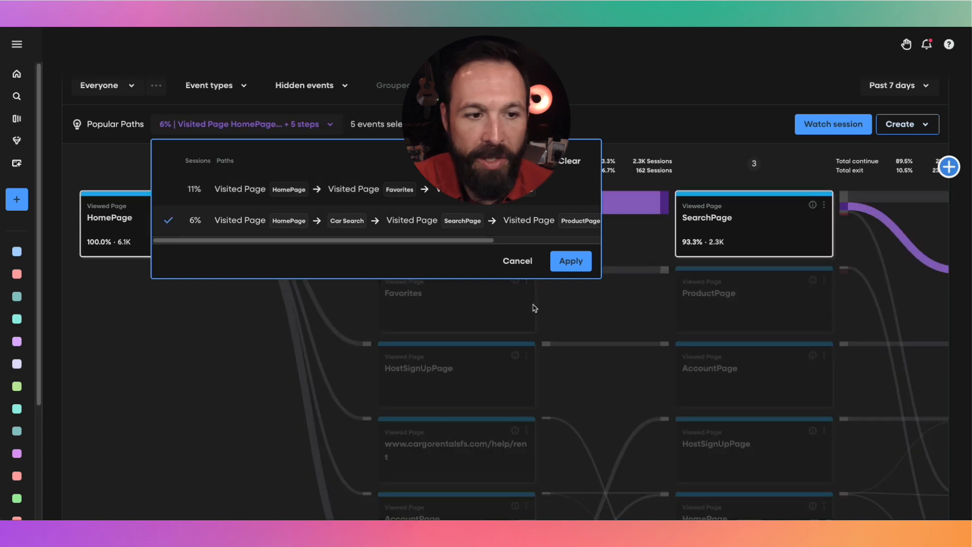
pyautogui.click(569, 260)
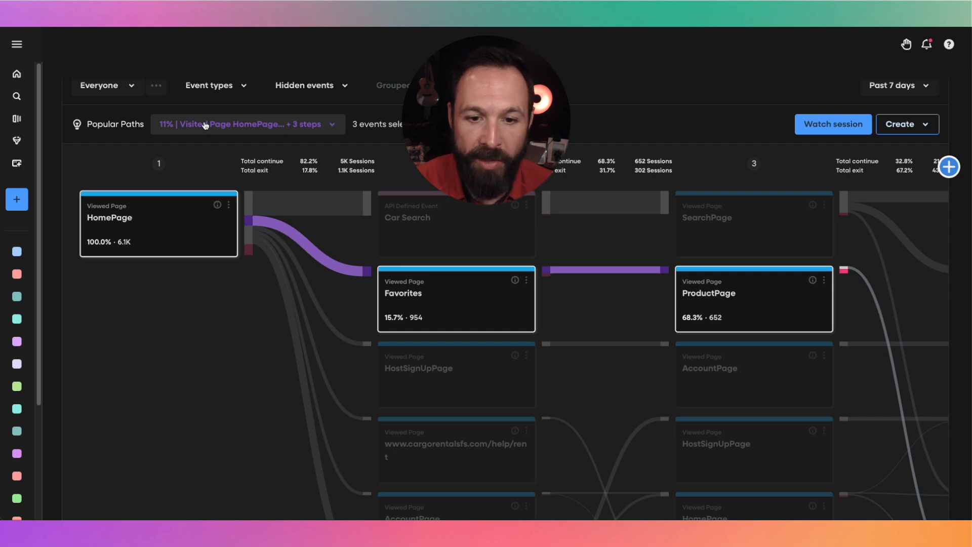
pyautogui.moveTo(108, 213)
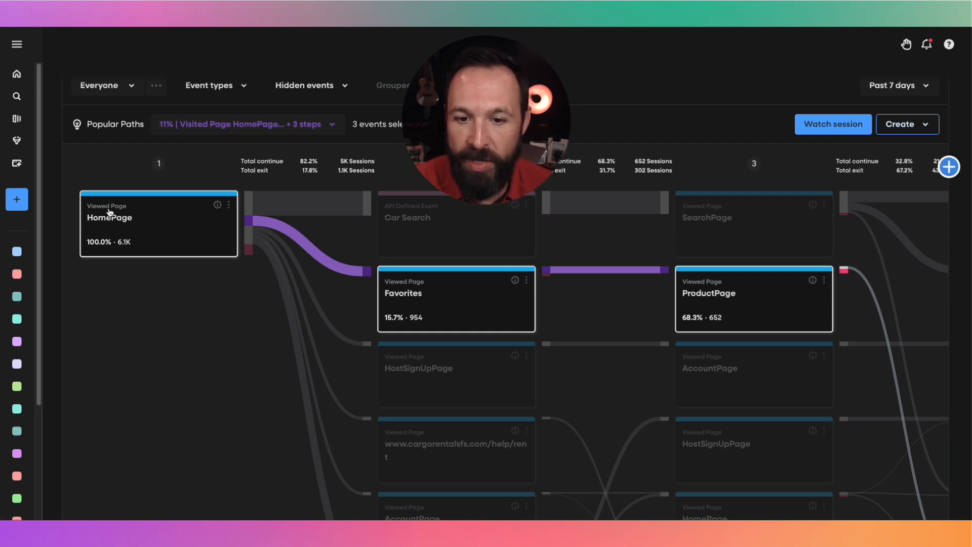
pyautogui.moveTo(357, 303)
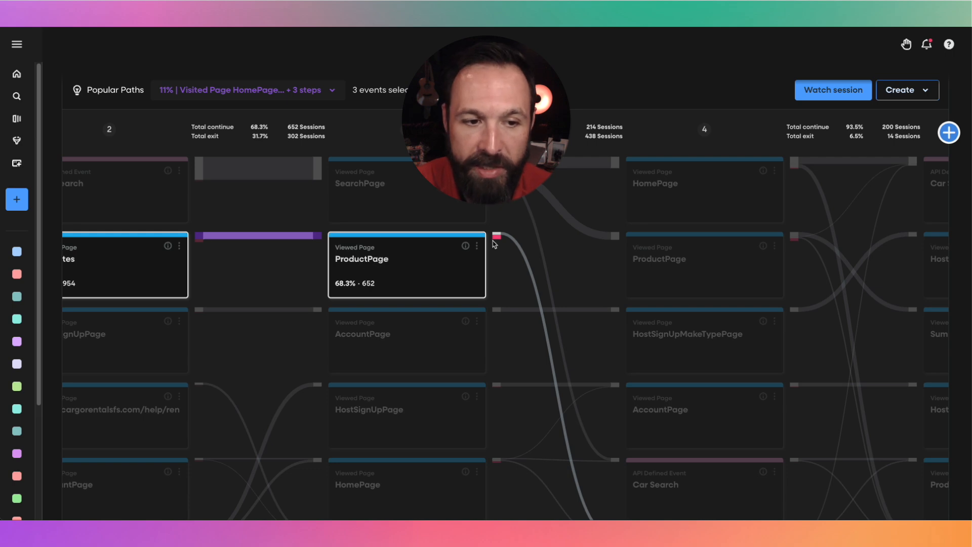
pyautogui.moveTo(496, 238)
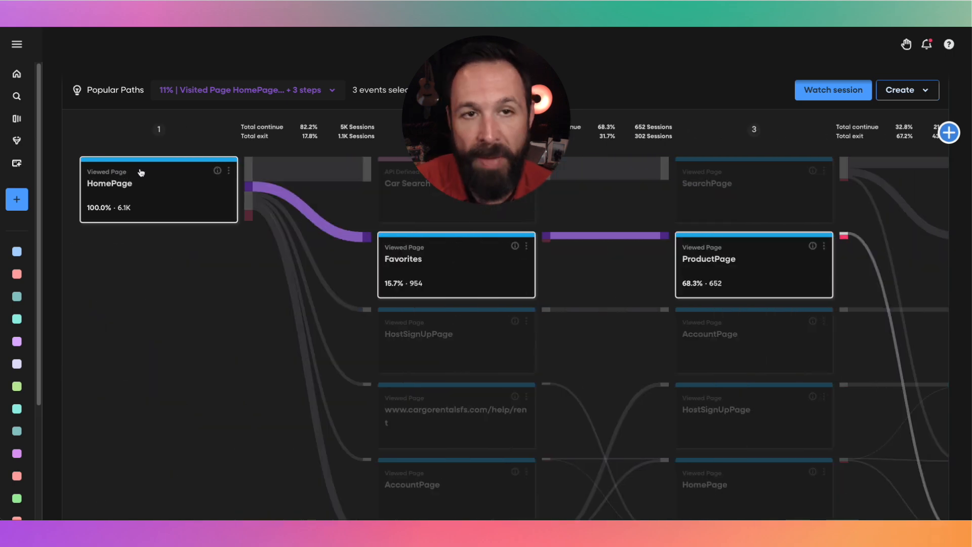
pyautogui.moveTo(842, 238)
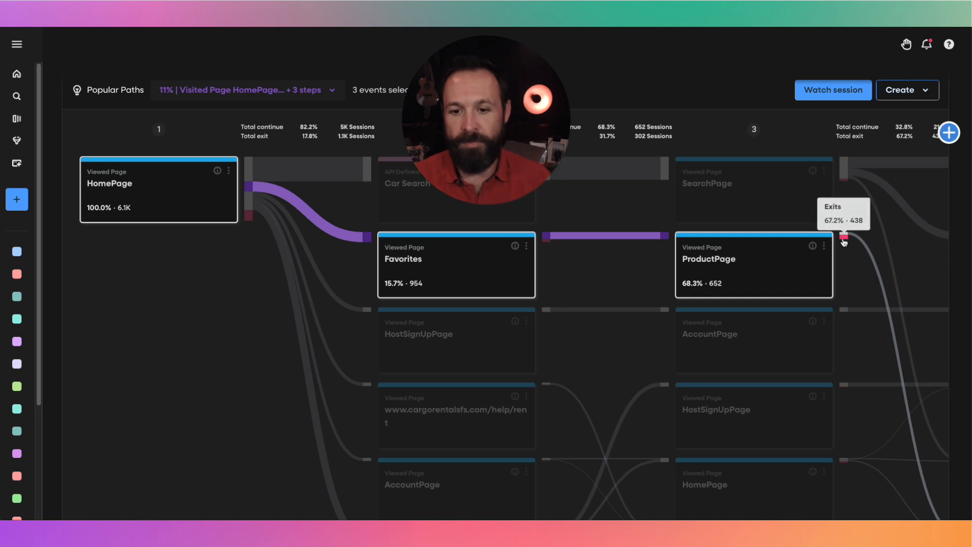